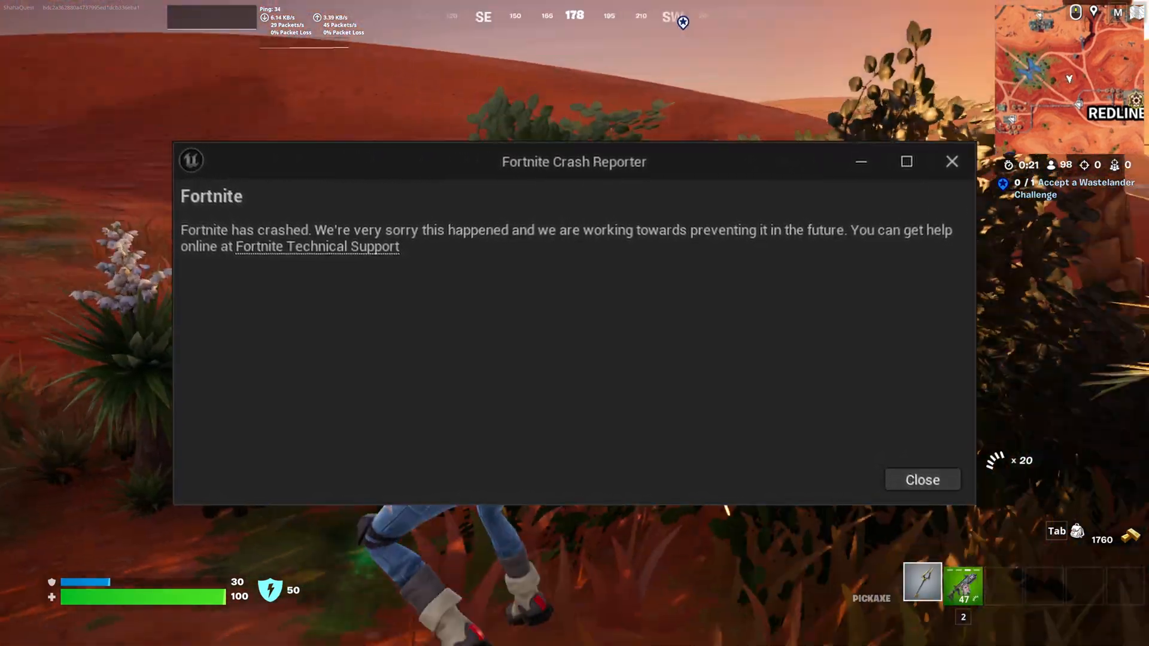
Step: Dismiss the Fortnite Crash Reporter and get into the vehicle to drive
{"action": "left_click", "coordinate": [922, 478]}
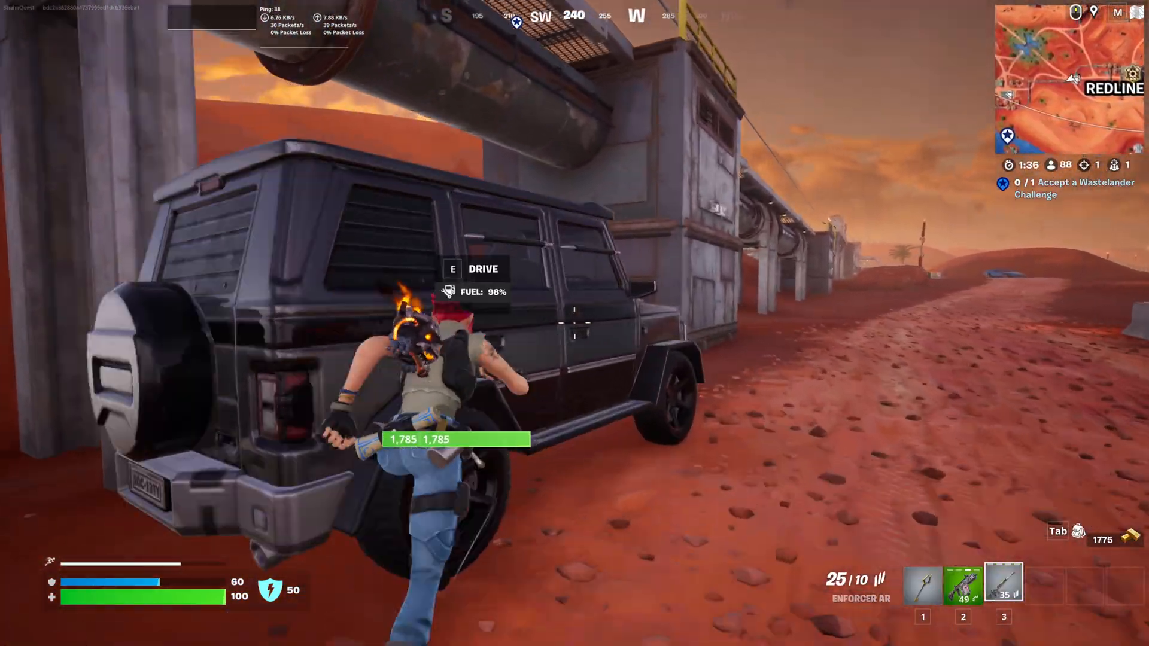
{"action": "key", "text": "e"}
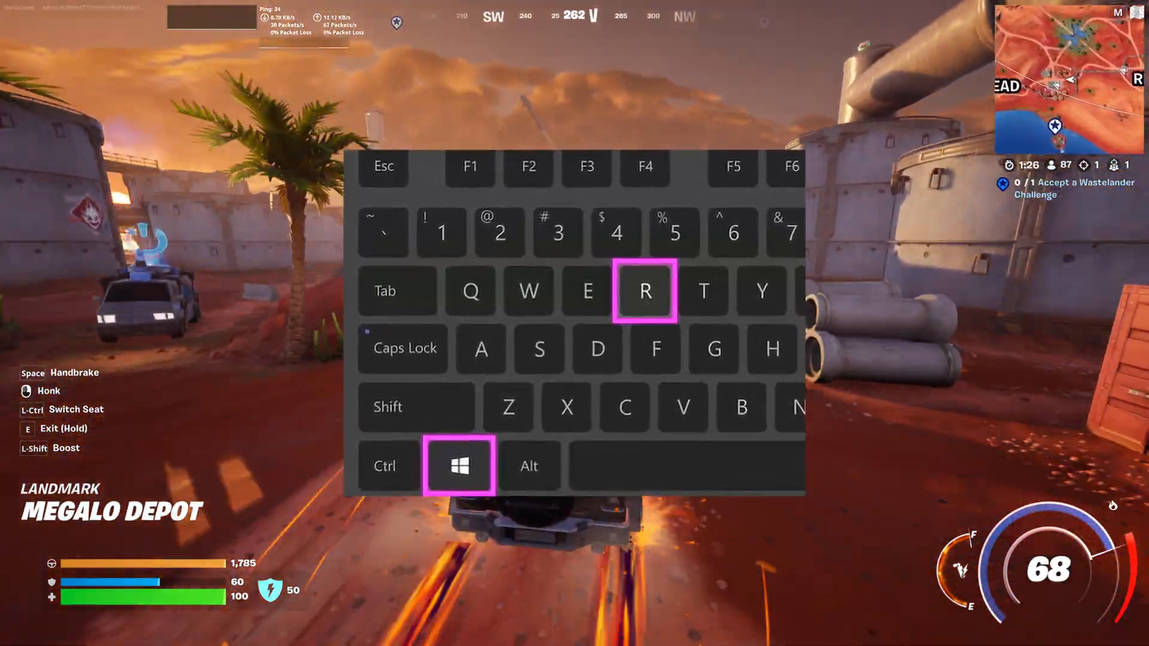
Step: Open the AppData folder via the Run dialog with 'appdata'
{"action": "key", "text": "win+r"}
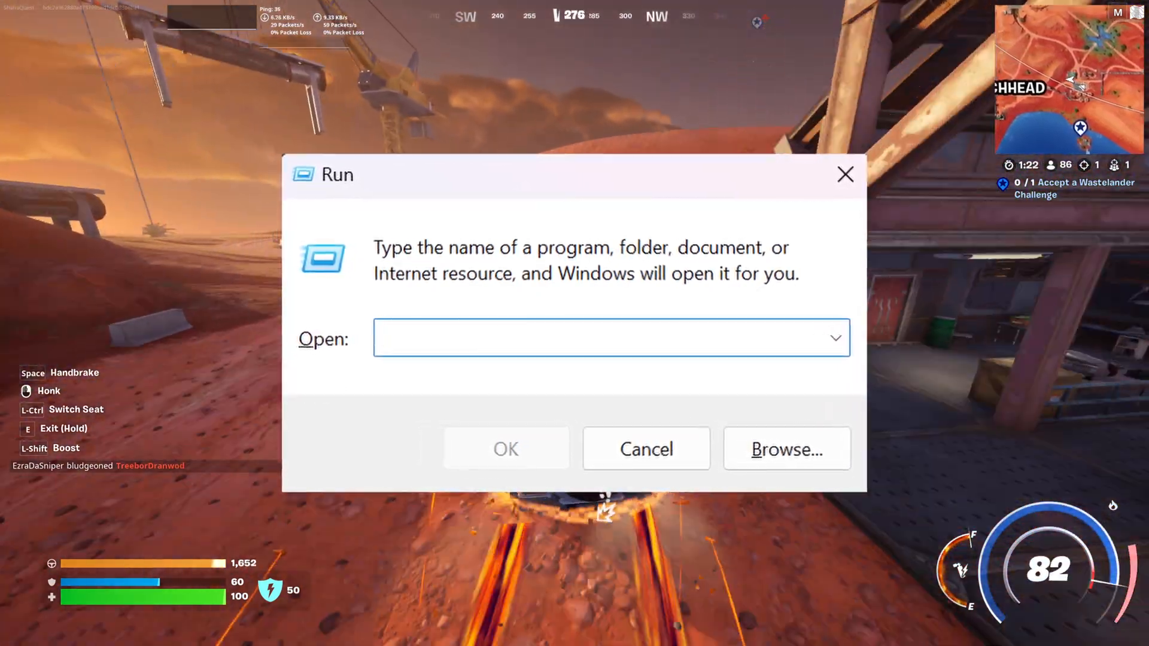
{"action": "type", "text": "appdata"}
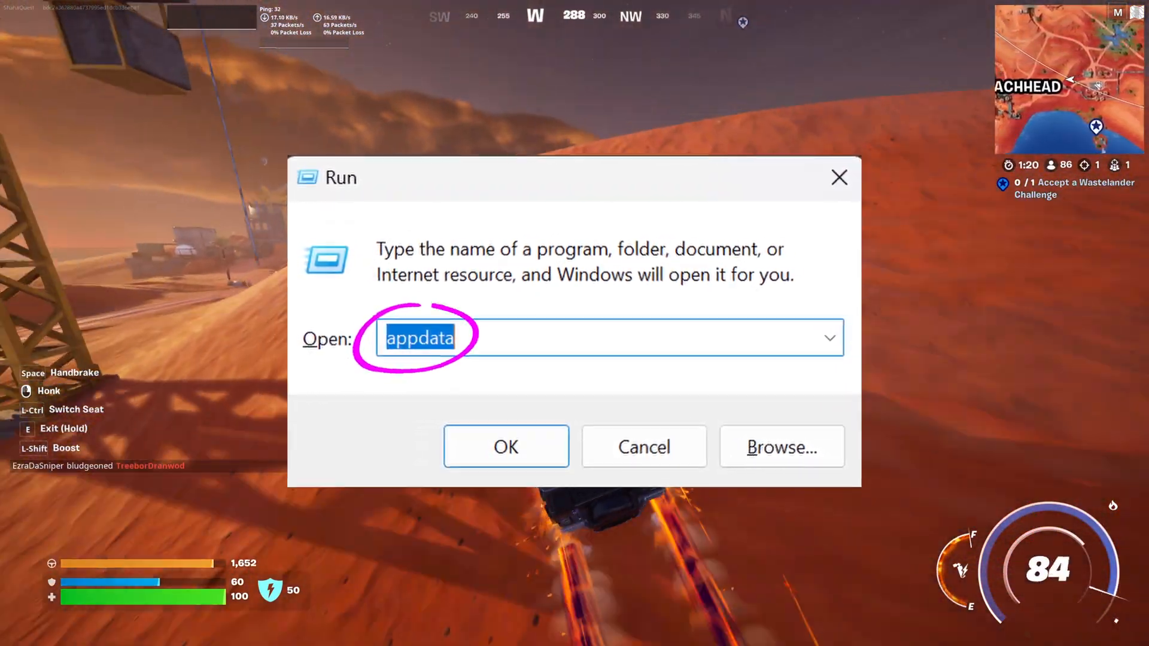
{"action": "left_click", "coordinate": [505, 446]}
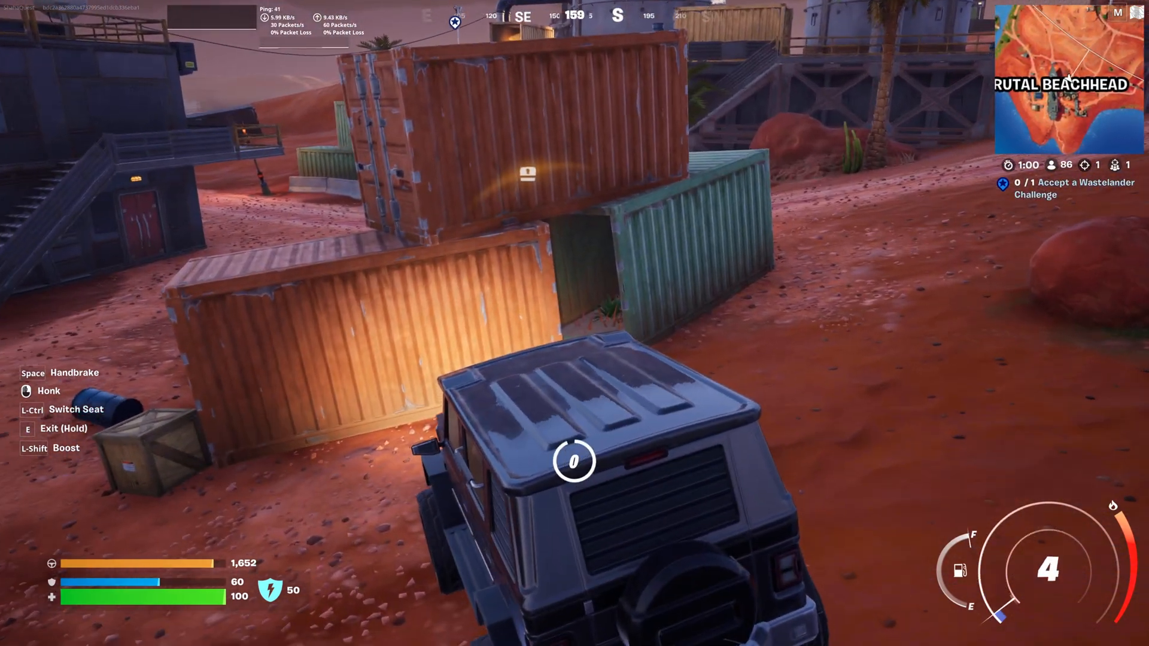
Step: Exit the vehicle and leave the game for the Epic Games Launcher library
{"action": "key", "text": "e"}
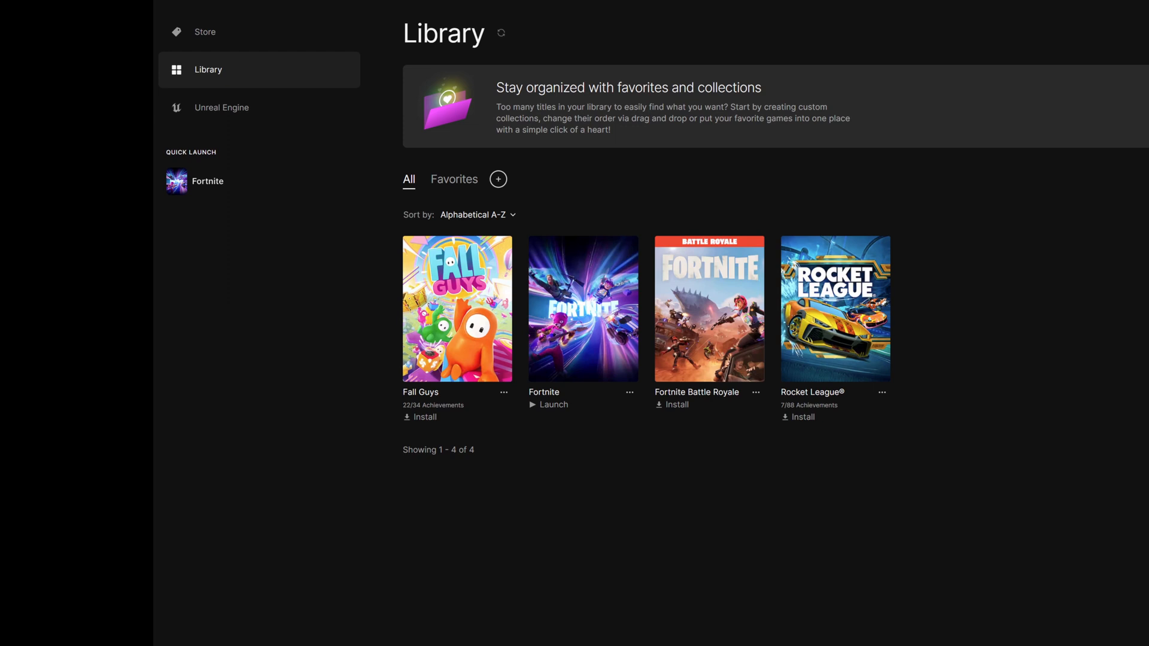
Step: Start Verify Files for Fortnite from its Options panel in the library
{"action": "scroll", "scroll_direction": "up", "scroll_amount": 3}
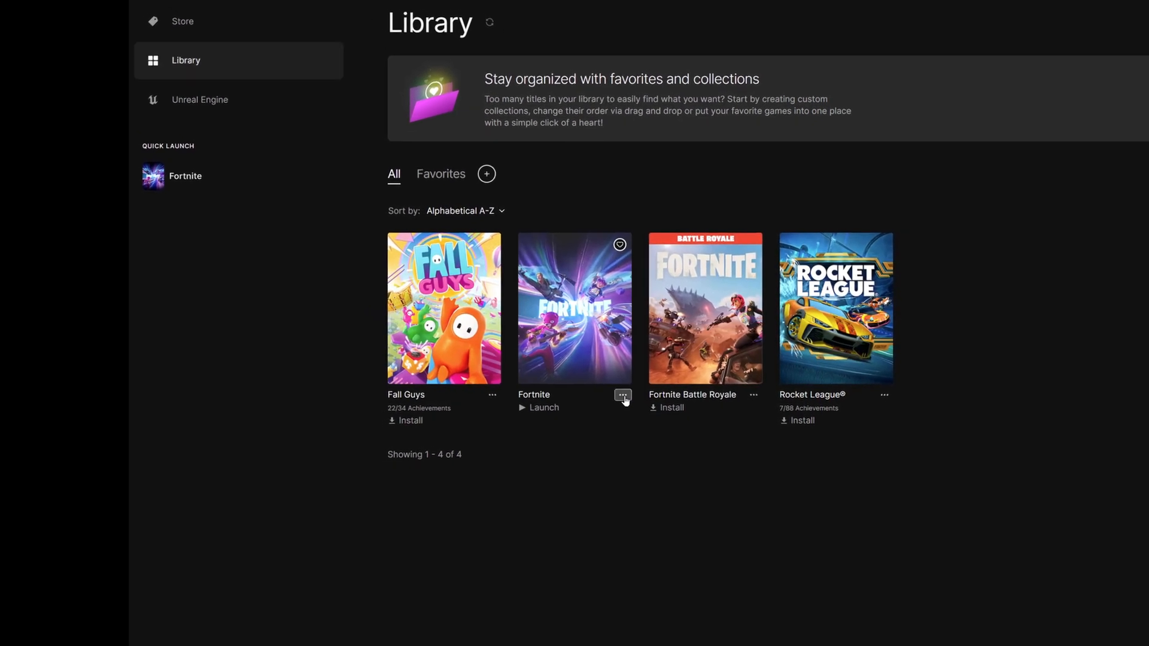
{"action": "left_click", "coordinate": [622, 396]}
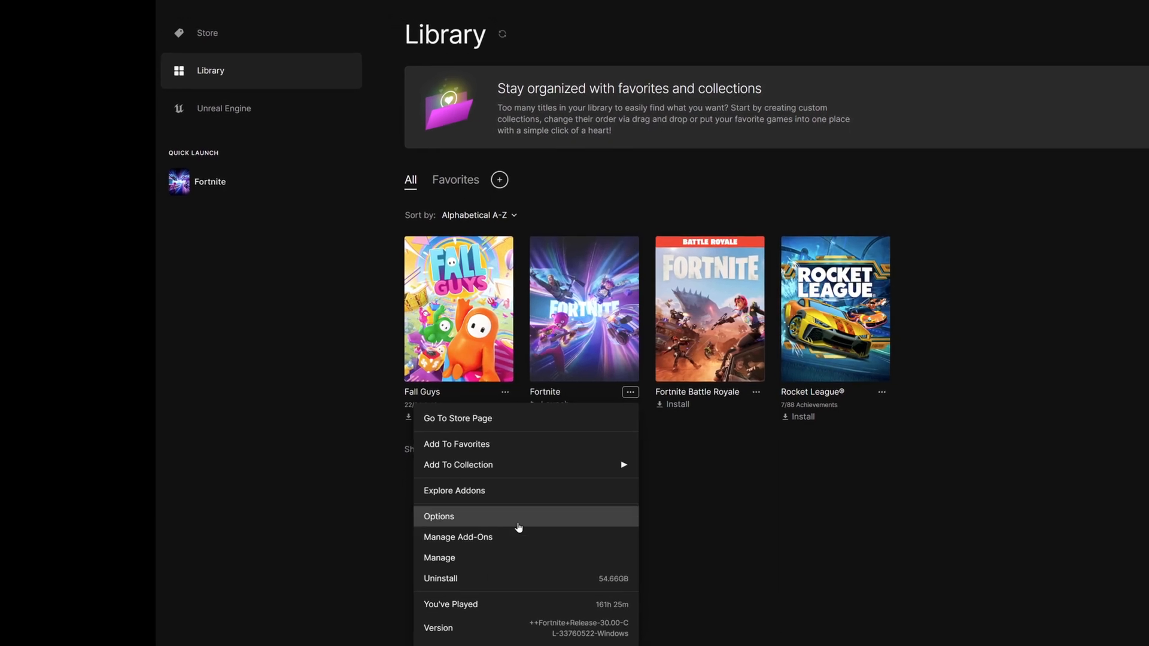
{"action": "left_click", "coordinate": [438, 517]}
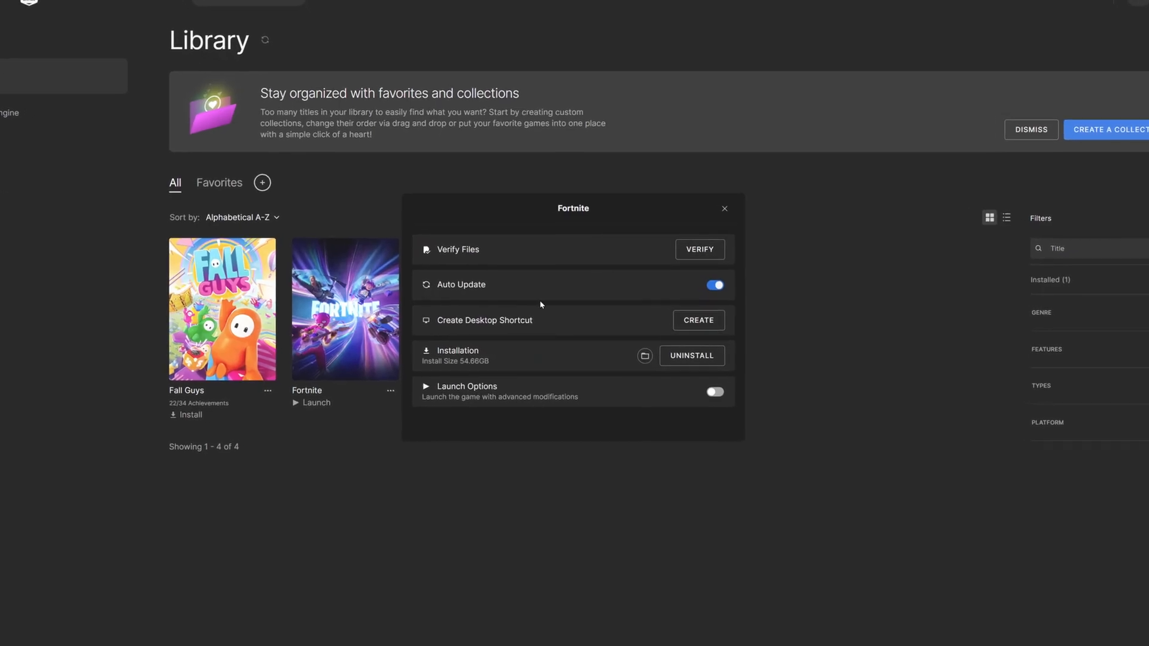
{"action": "left_click", "coordinate": [723, 209]}
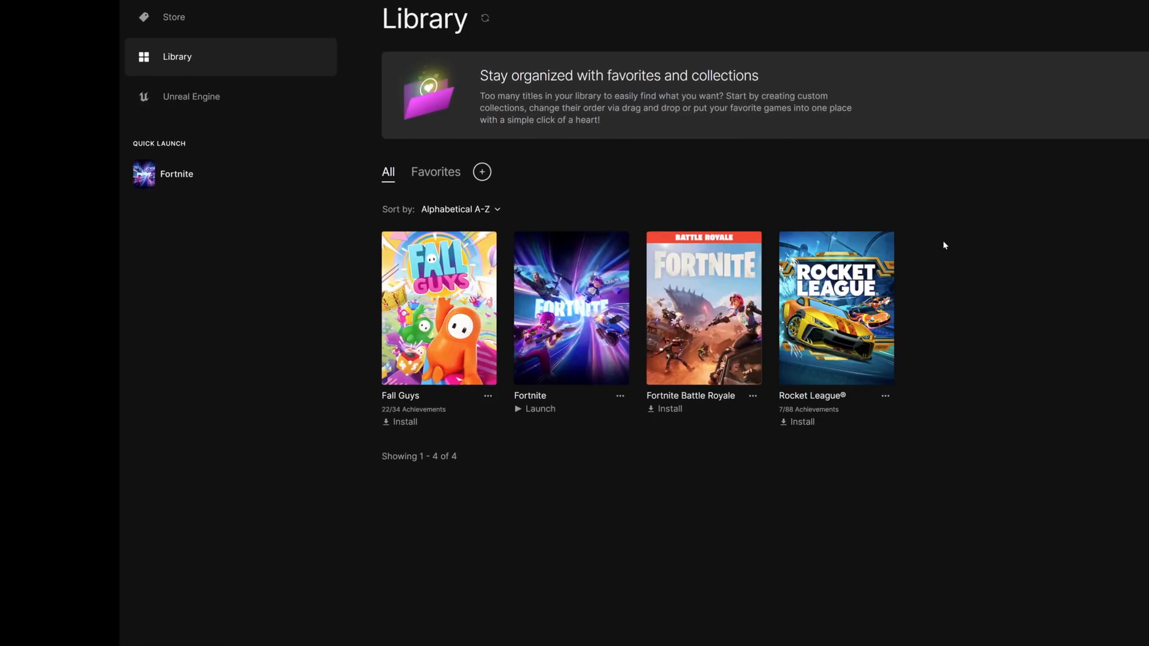